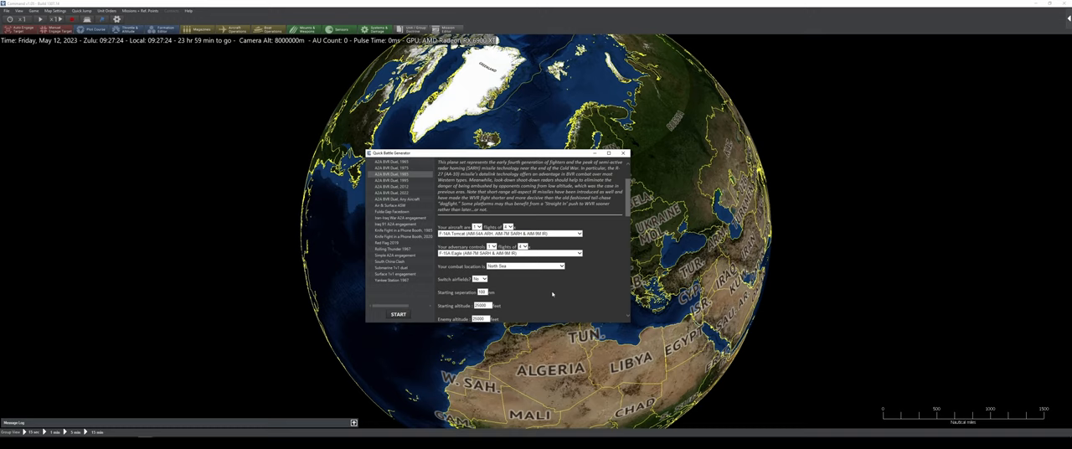
Launch the quick battle, move the Message Log aside, and adjust the map display options
{"action": "scroll", "scroll_direction": "down", "scroll_amount": 3}
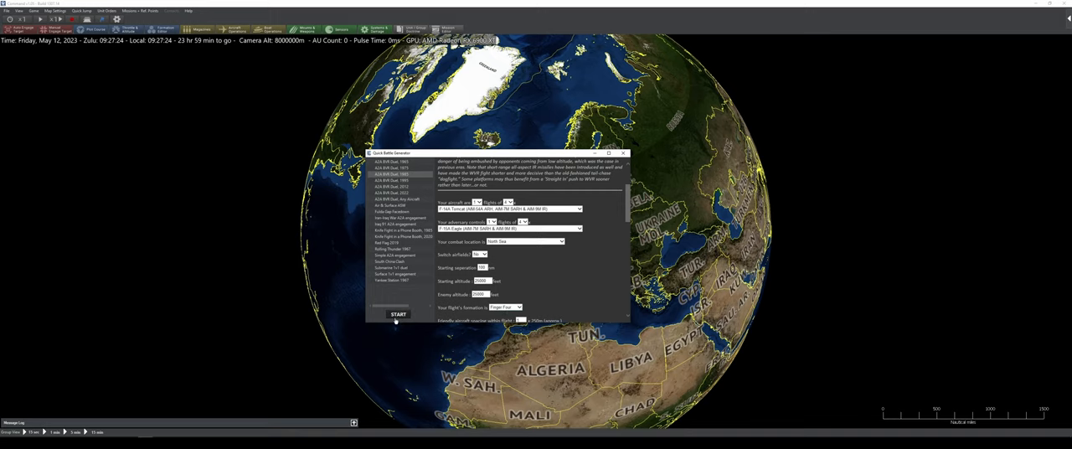
{"action": "left_click", "coordinate": [398, 314]}
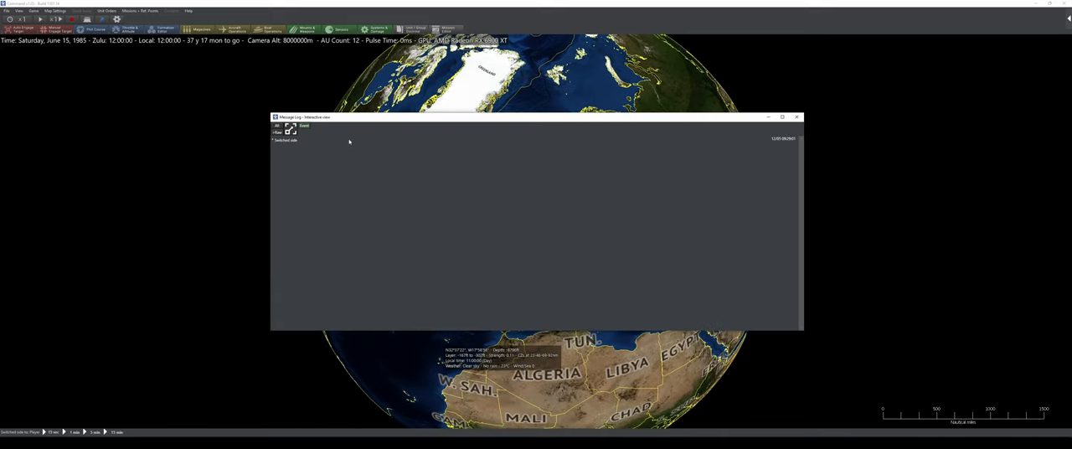
{"action": "left_click_drag", "start_coordinate": [536, 117], "coordinate": [268, 212]}
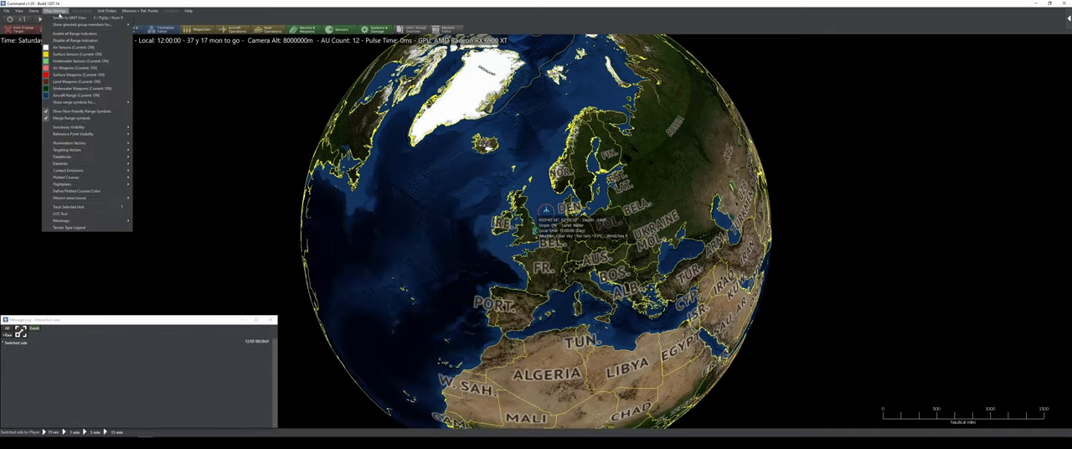
{"action": "left_click", "coordinate": [33, 11]}
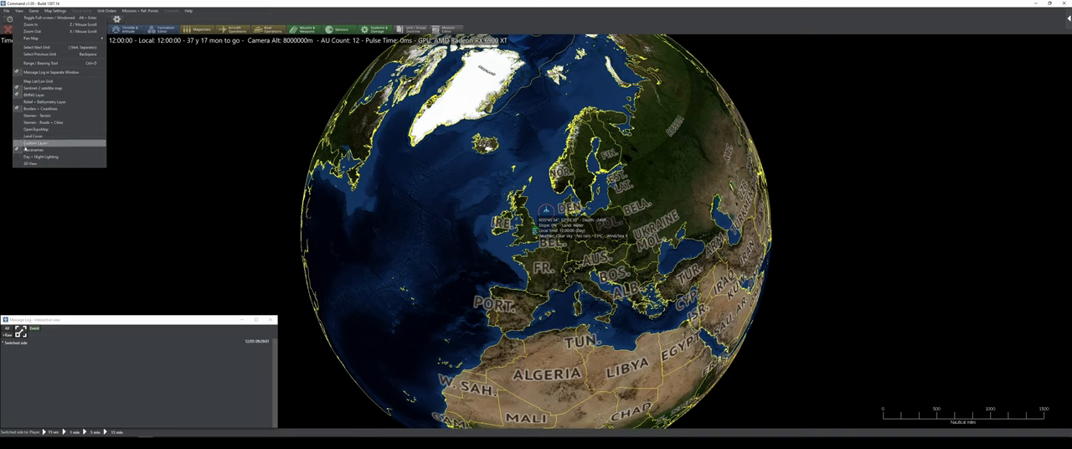
{"action": "left_click", "coordinate": [33, 163]}
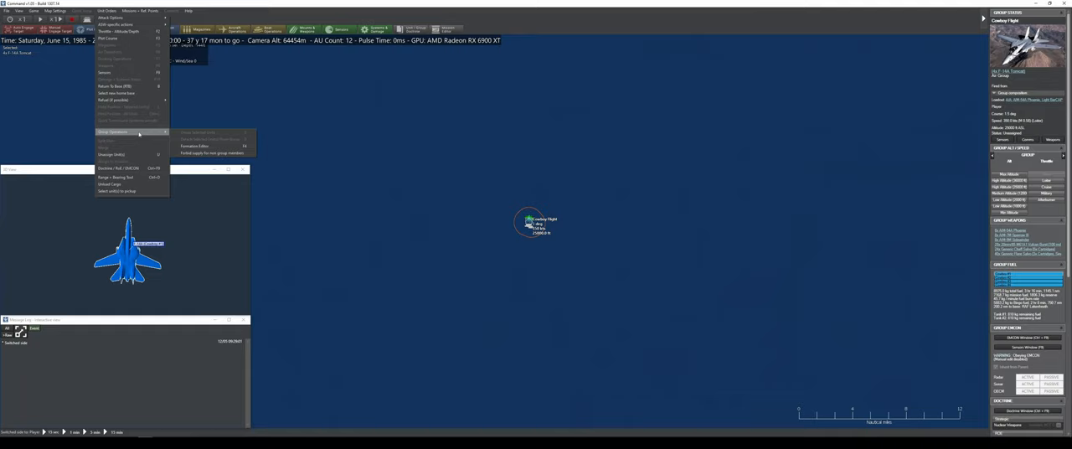
Group Cowboy Flight's two Tomcats in the Formation Editor and bring up their Doctrine & ROE
{"action": "left_click", "coordinate": [193, 146]}
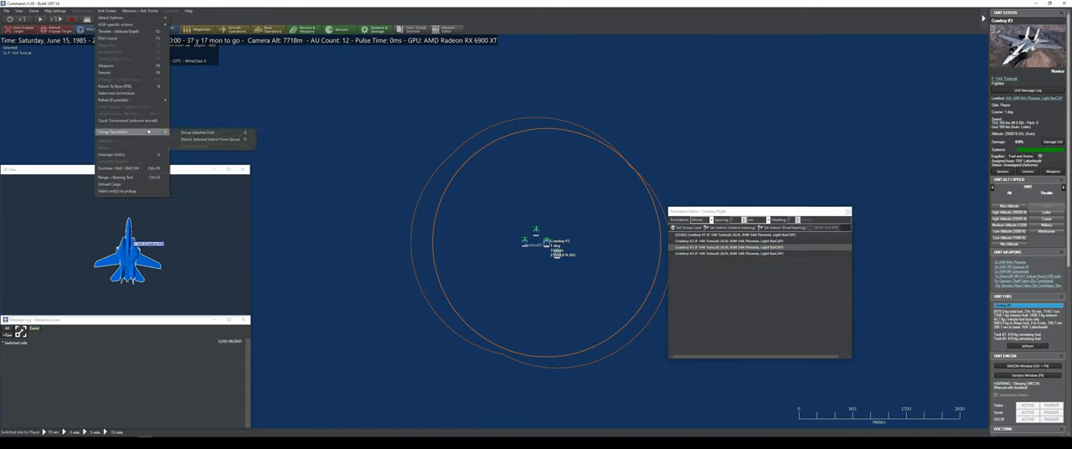
{"action": "left_click", "coordinate": [212, 139]}
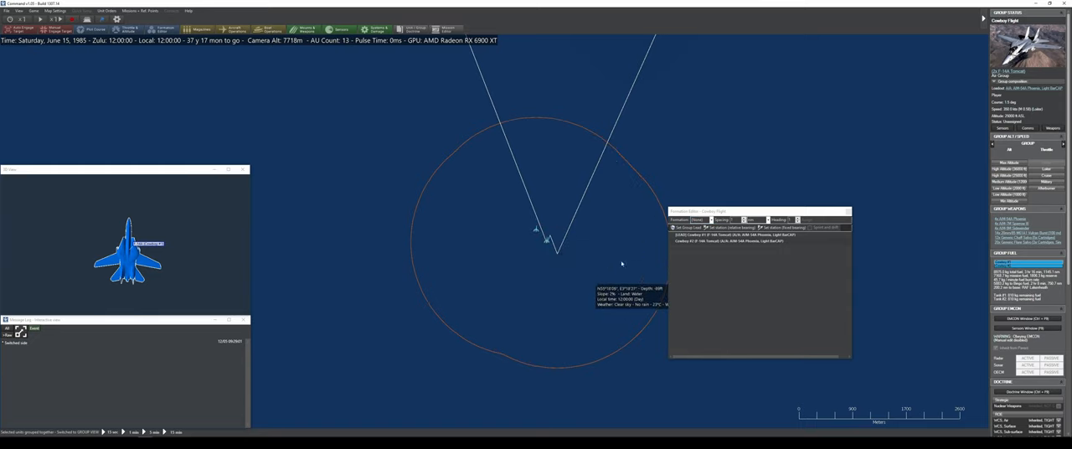
{"action": "left_click", "coordinate": [849, 210]}
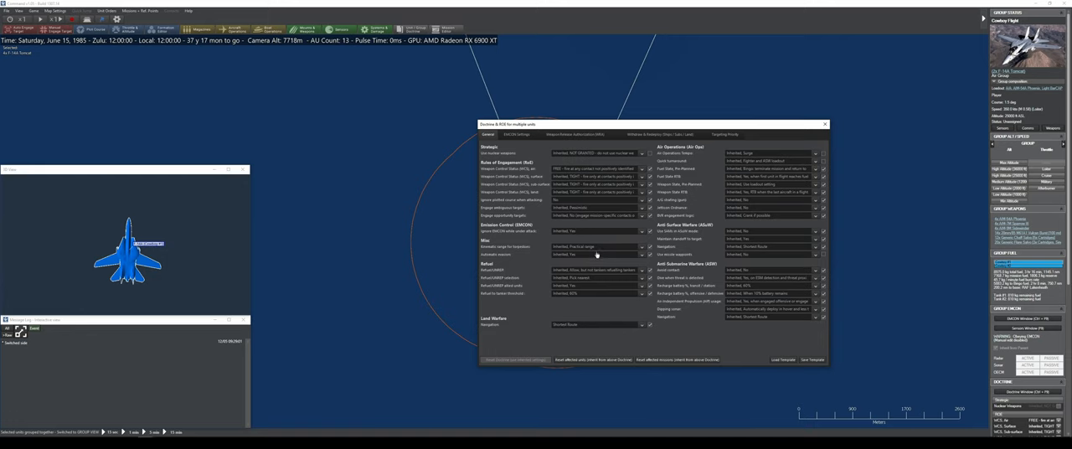
{"action": "mouse_move", "coordinate": [588, 303]}
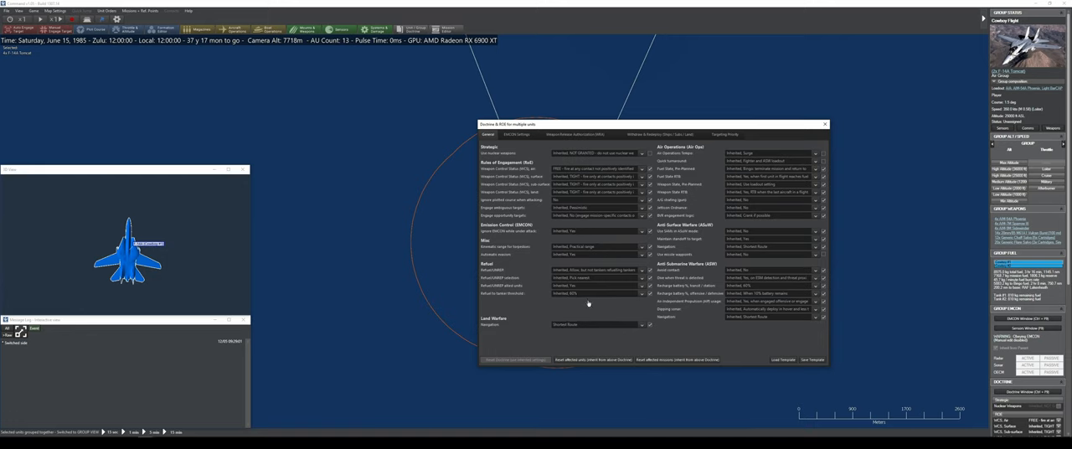
{"action": "mouse_move", "coordinate": [695, 288]}
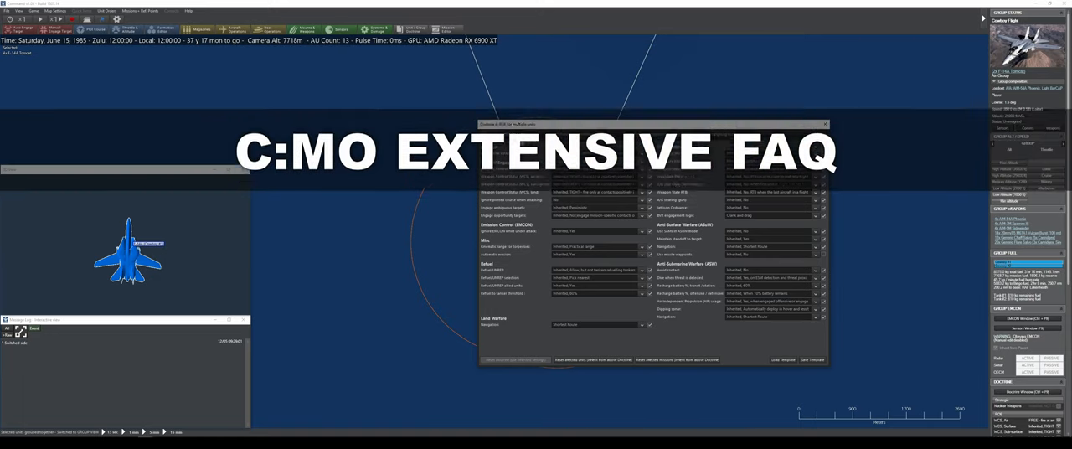
Show the group's EMCON settings, with radar active and sonar passive
{"action": "left_click", "coordinate": [516, 134]}
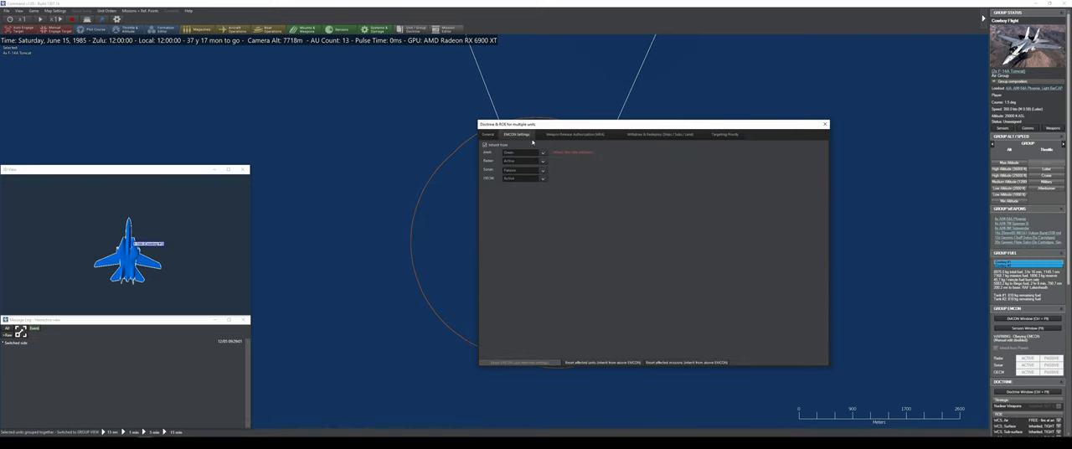
Display the Weapon Release Authorization tab listing firing rules per target type
{"action": "left_click", "coordinate": [484, 144]}
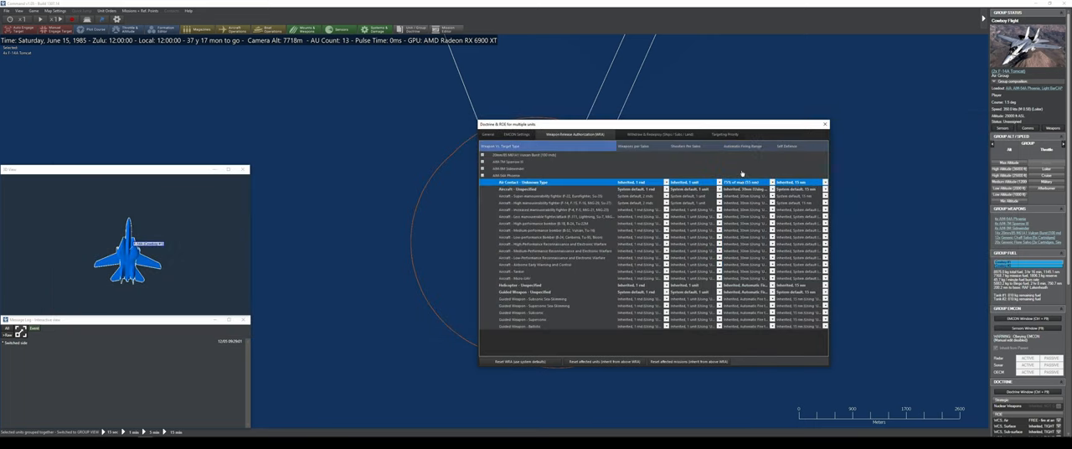
{"action": "mouse_move", "coordinate": [737, 172]}
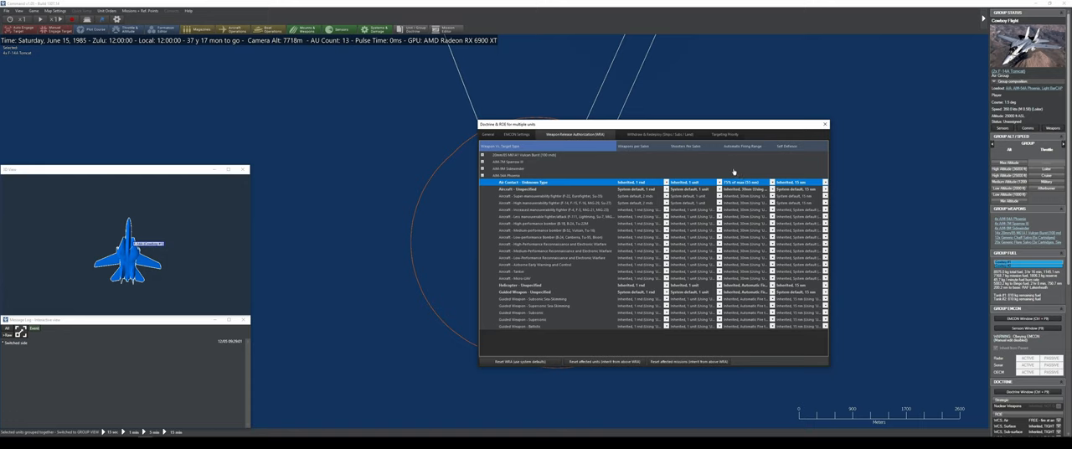
{"action": "mouse_move", "coordinate": [711, 165]}
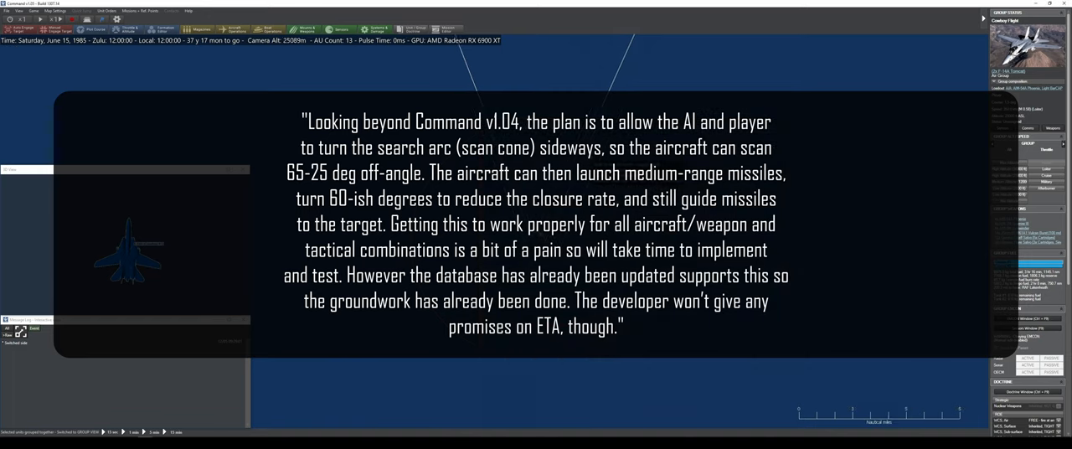
{"action": "scroll", "scroll_direction": "down", "scroll_amount": 3}
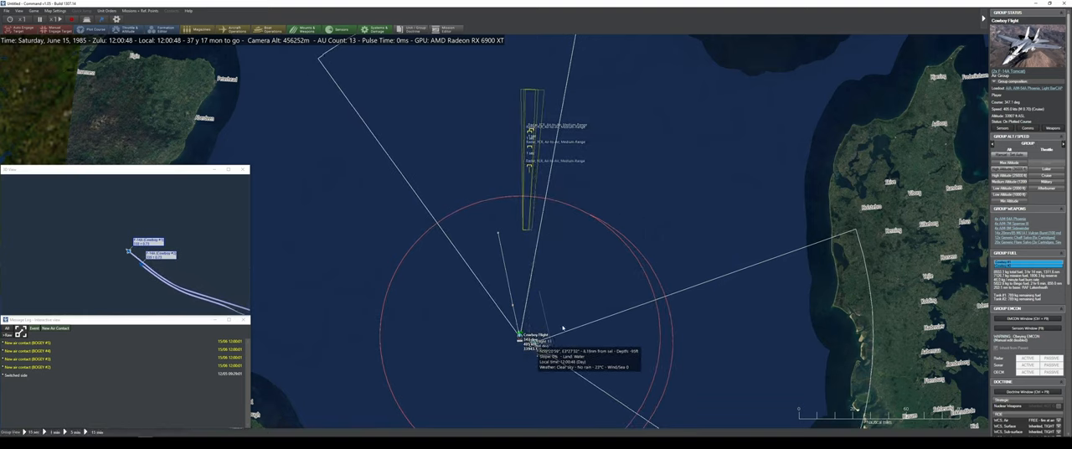
Zoom the map in toward the incoming air contacts north of the flight
{"action": "scroll", "scroll_direction": "up", "scroll_amount": 3}
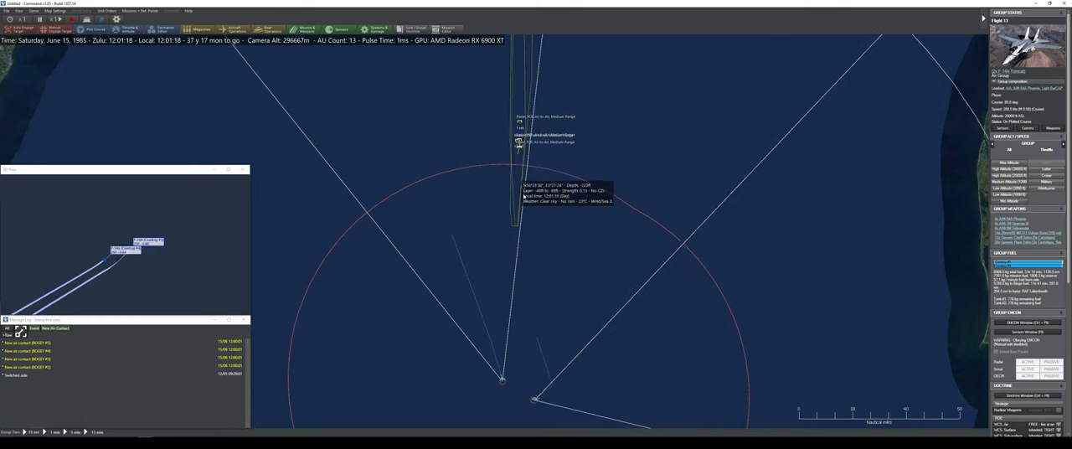
{"action": "mouse_move", "coordinate": [599, 263]}
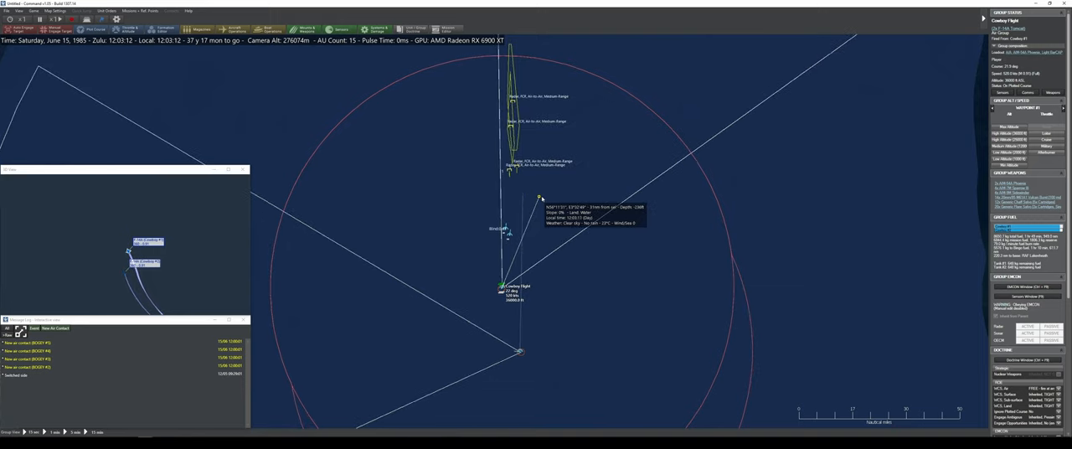
{"action": "mouse_move", "coordinate": [544, 373]}
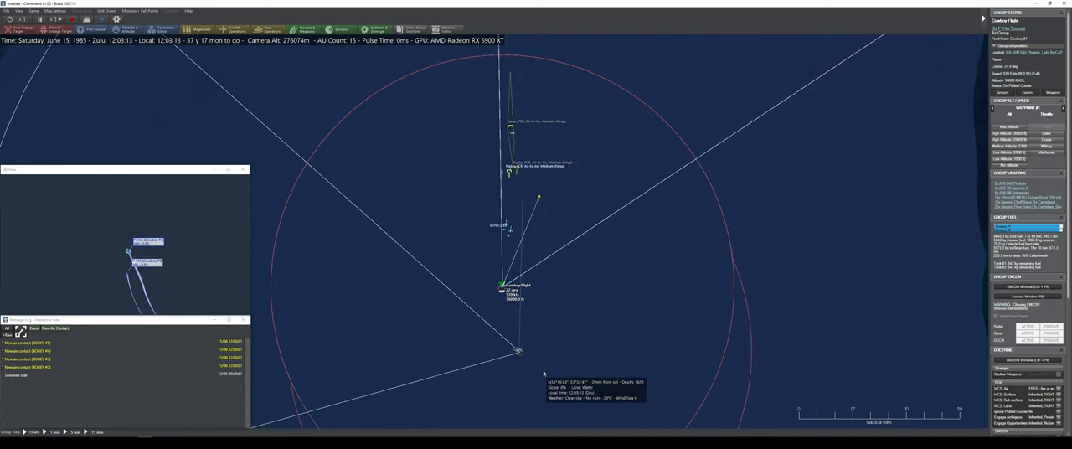
{"action": "mouse_move", "coordinate": [536, 197]}
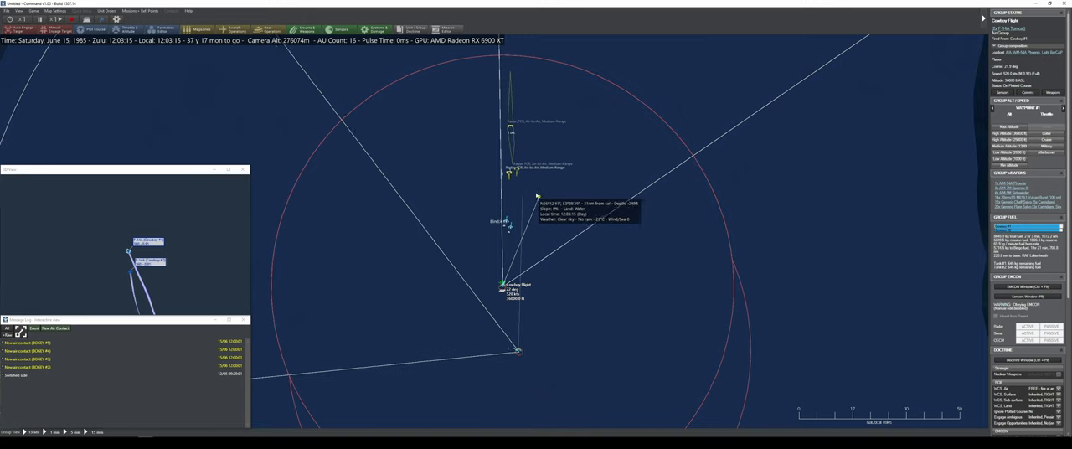